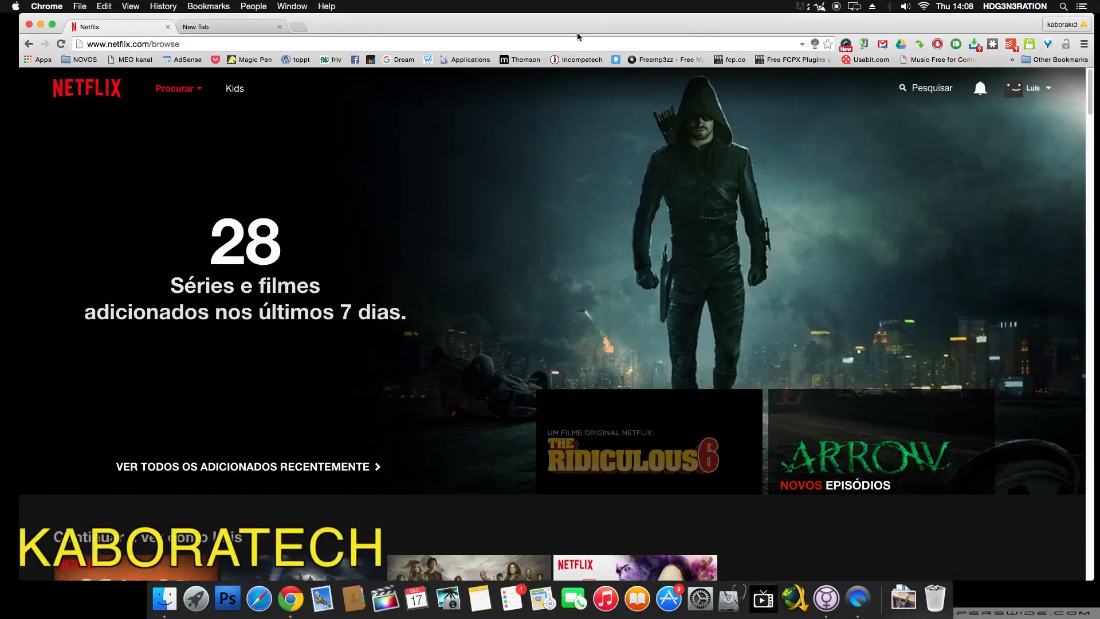
Scroll the local Netflix catalogue and search for LOST, finding the show unavailable.
scroll("down", 3)
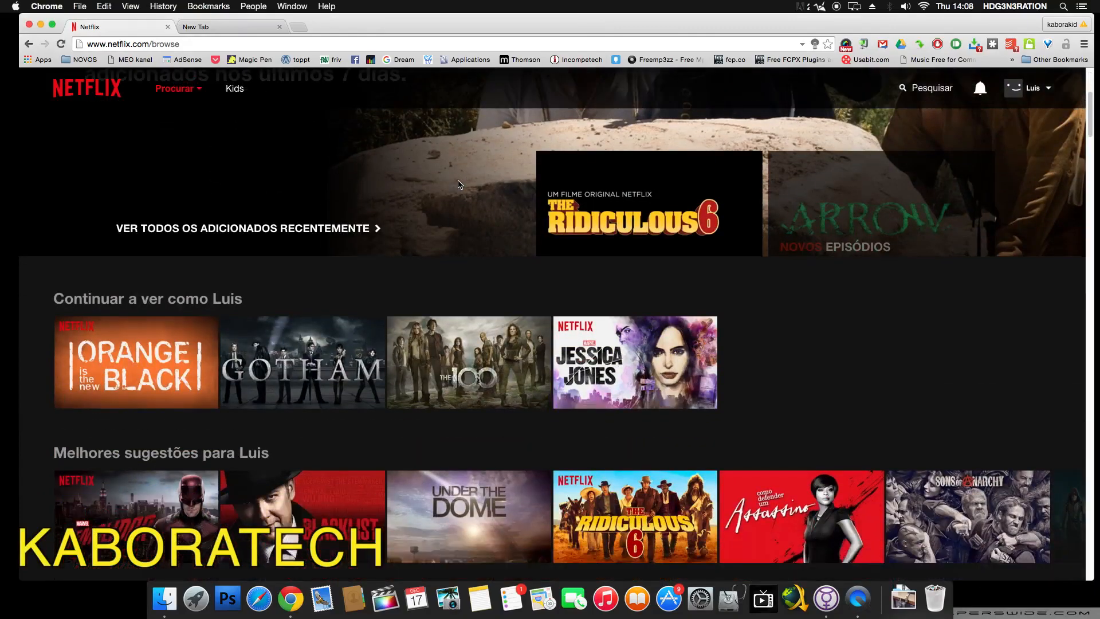
scroll("down", 3)
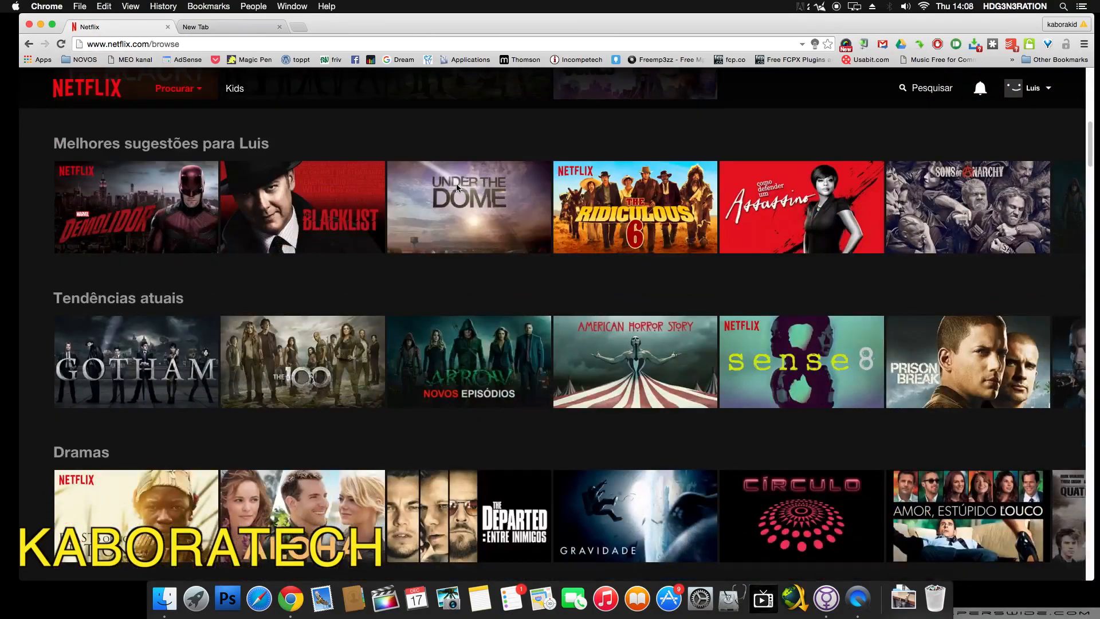
scroll("down", 3)
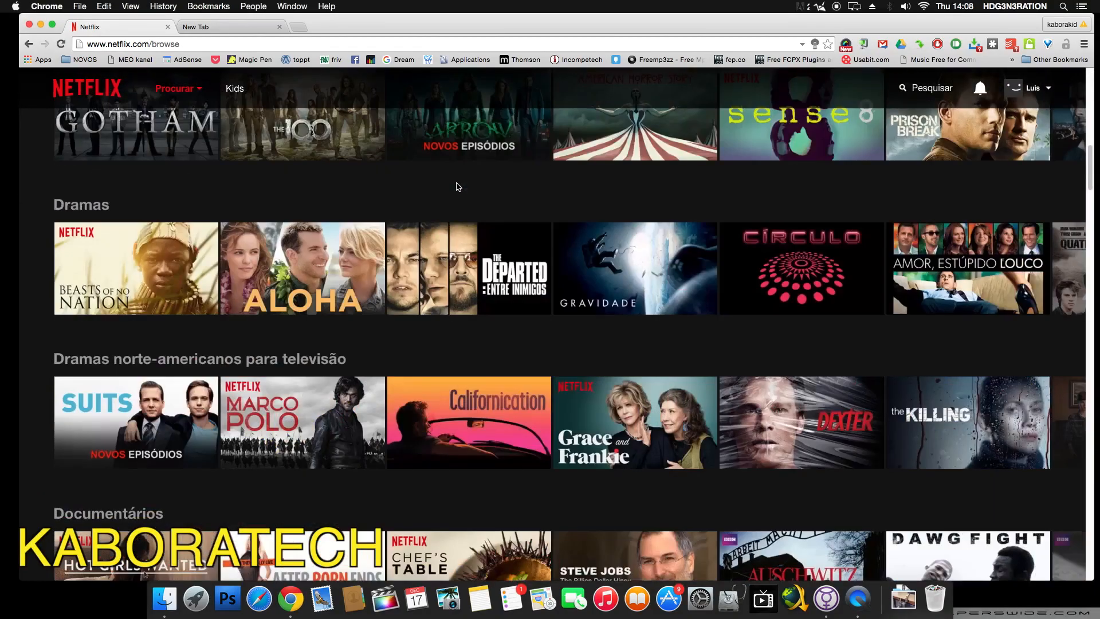
scroll("down", 3)
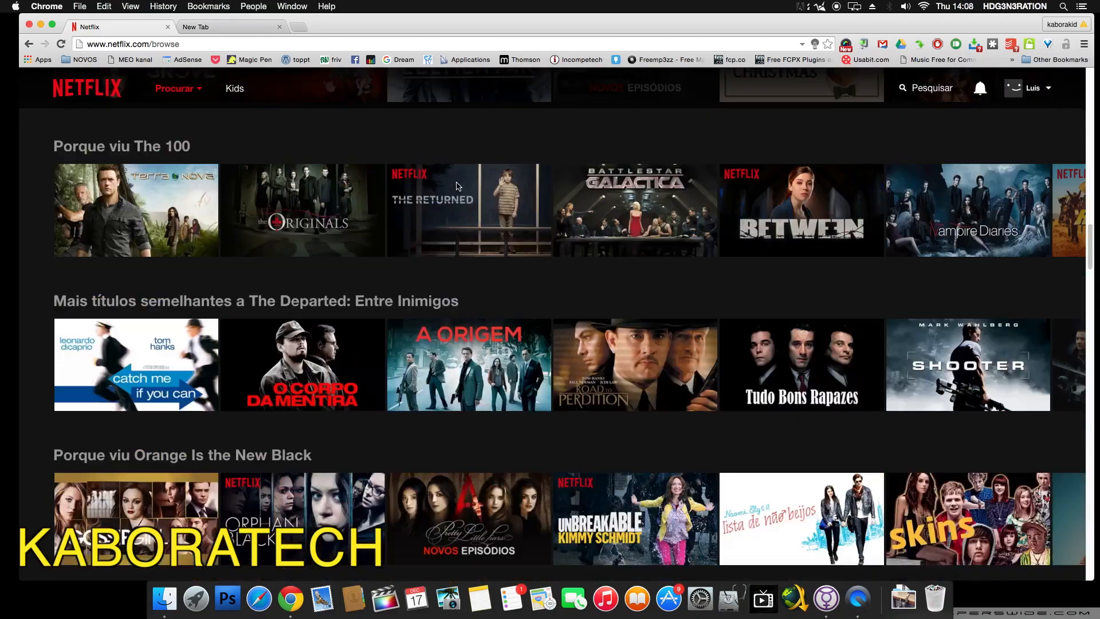
scroll("down", 3)
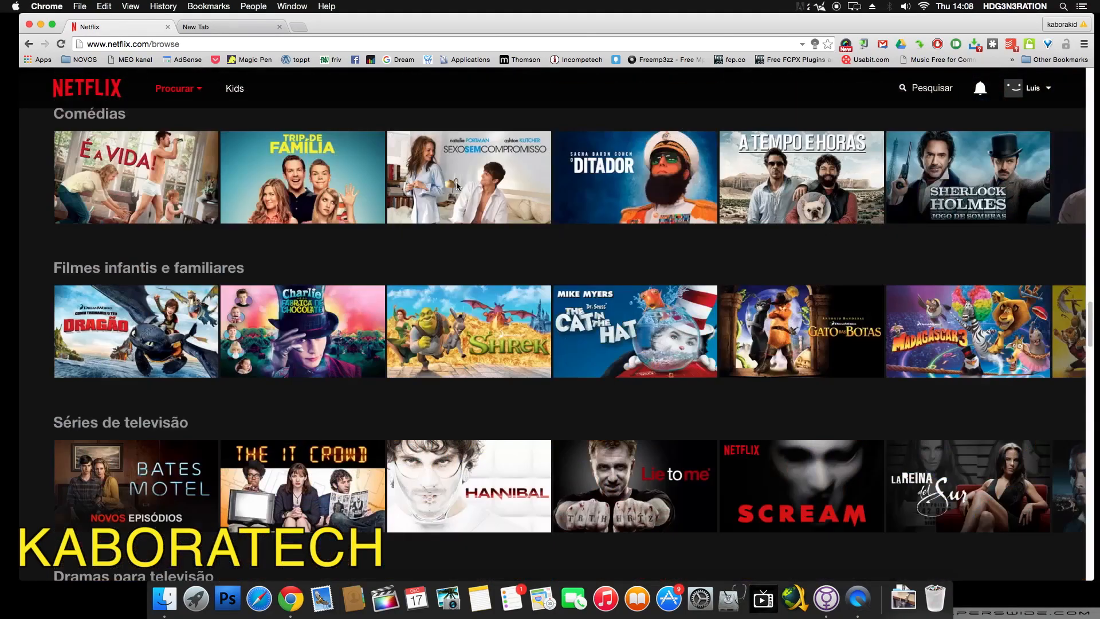
scroll("down", 3)
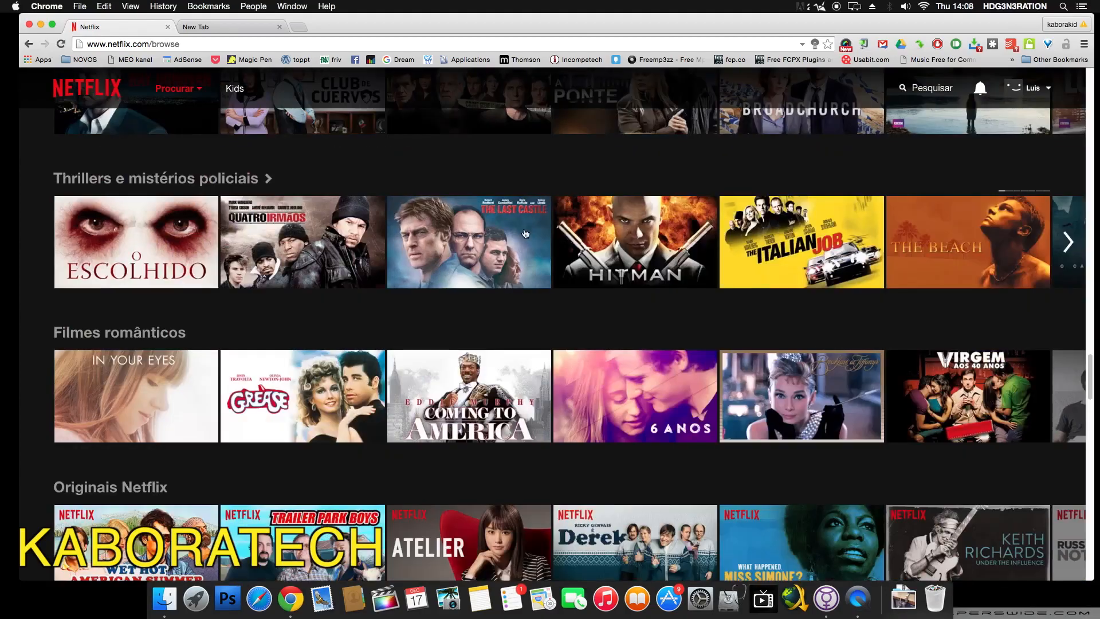
scroll("down", 3)
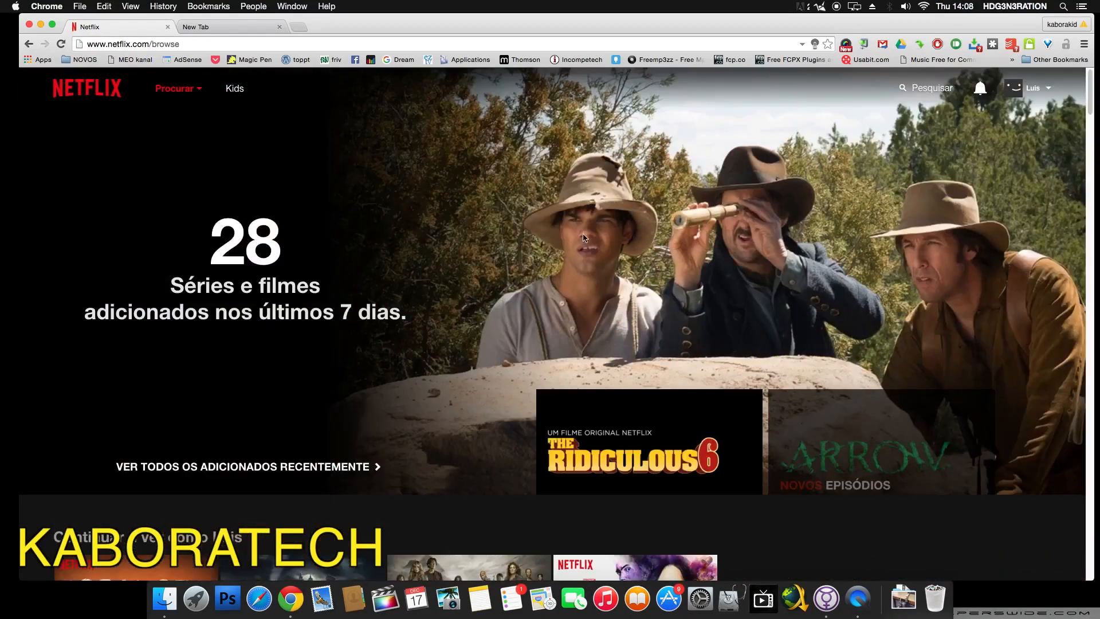
left_click(905, 88)
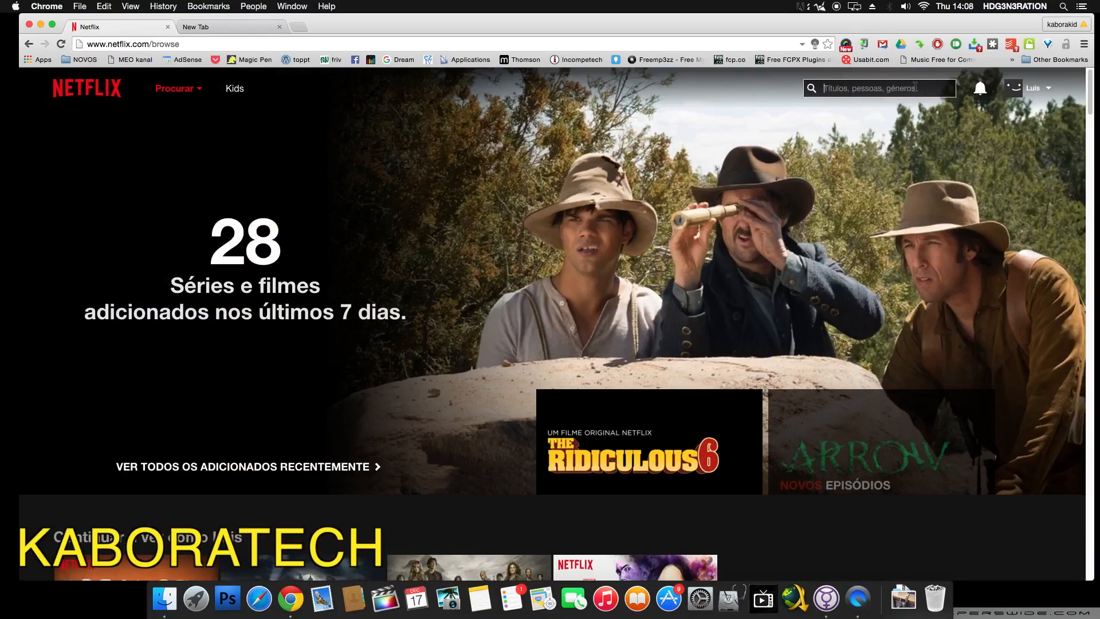
type("LOST")
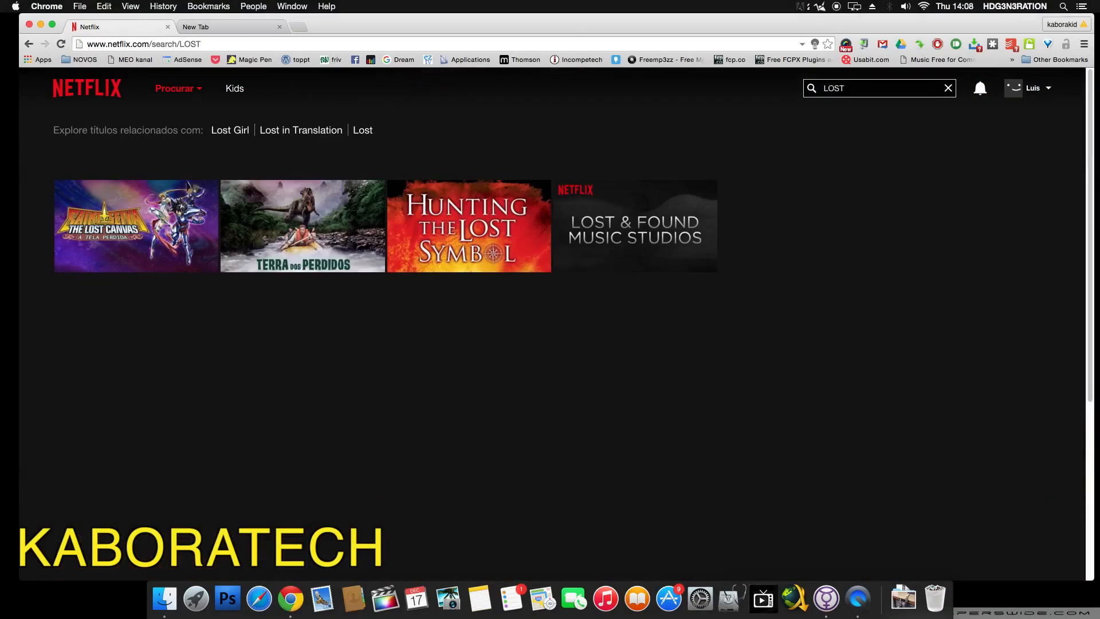
left_click(948, 88)
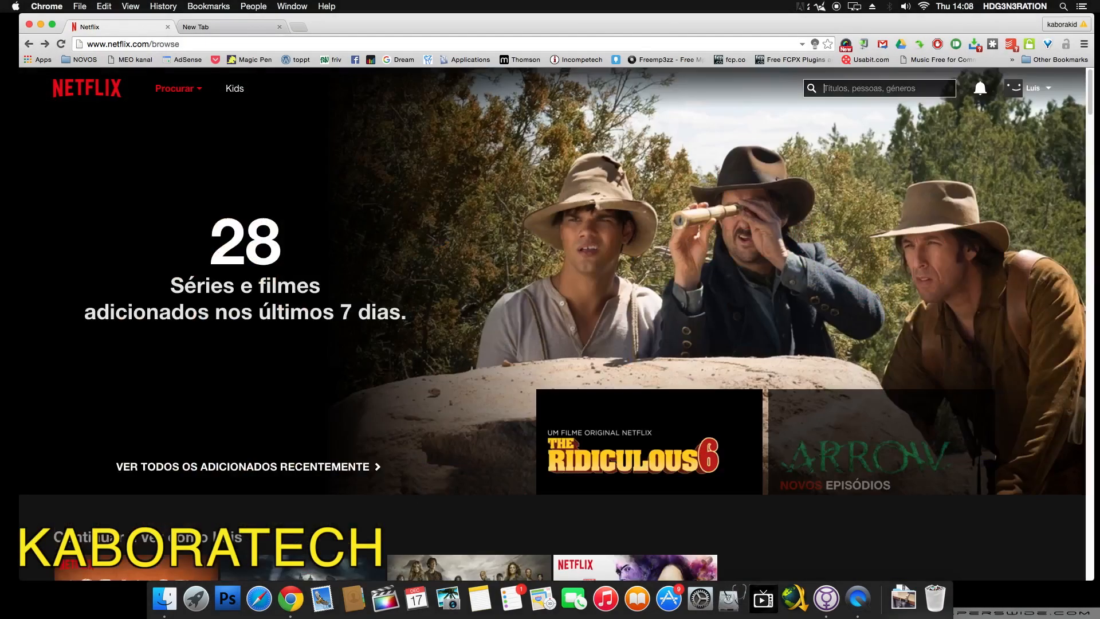
Search for breaking, see only Breaking Dawn: Part 2 offered, and start a new browser tab.
type("breaking")
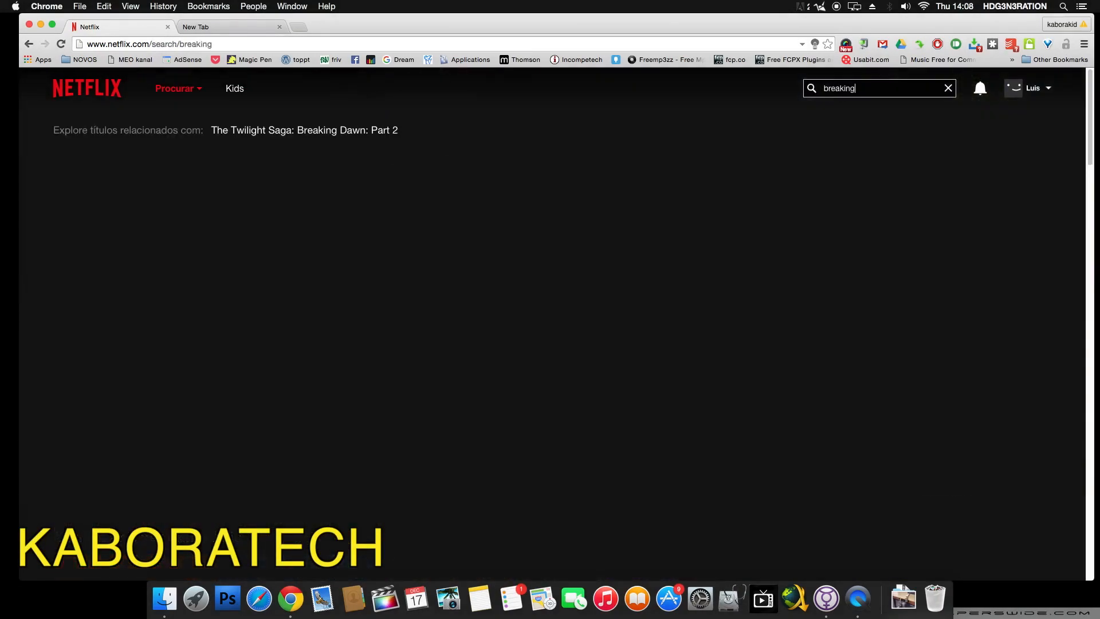
left_click(304, 130)
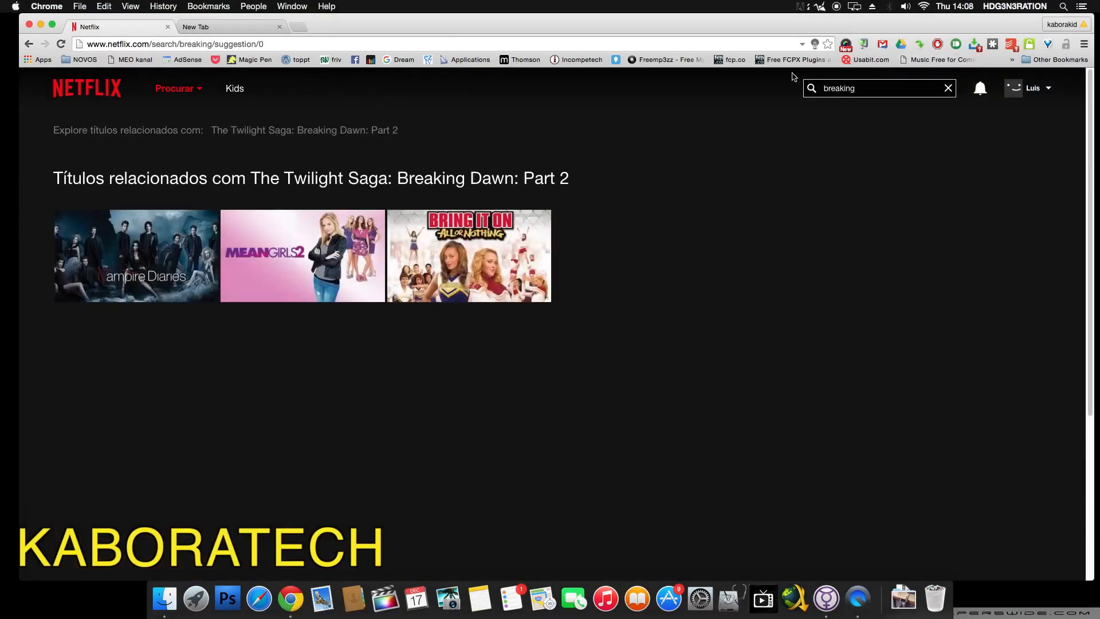
left_click(232, 27)
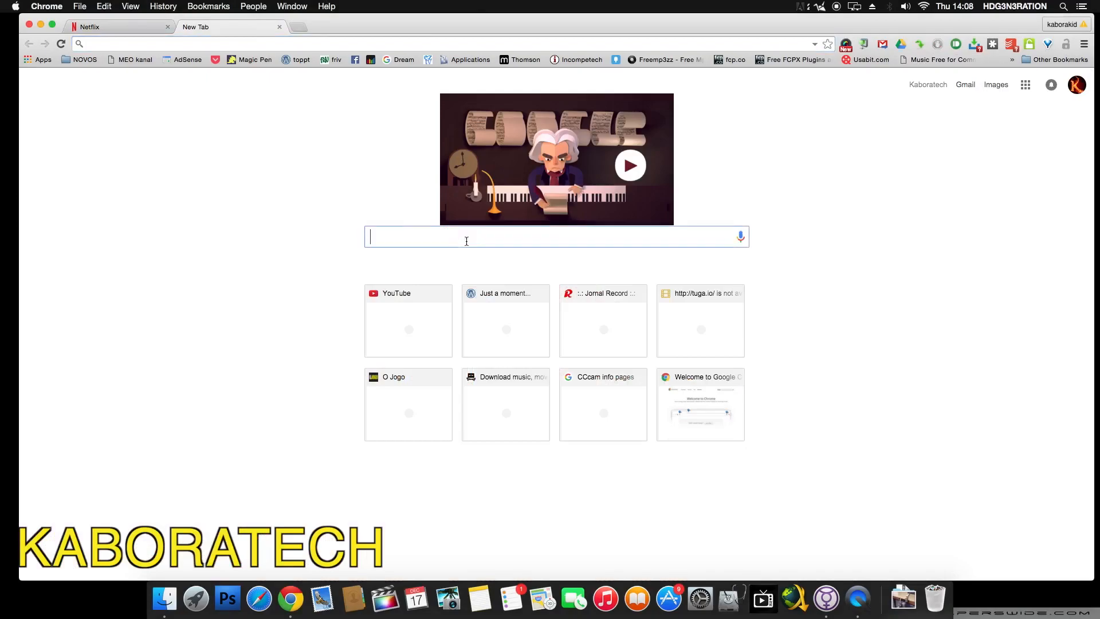
Google 'hola better internet' and follow the Unlimited Free VPN - Hola Chrome Web Store result.
type("holla better")
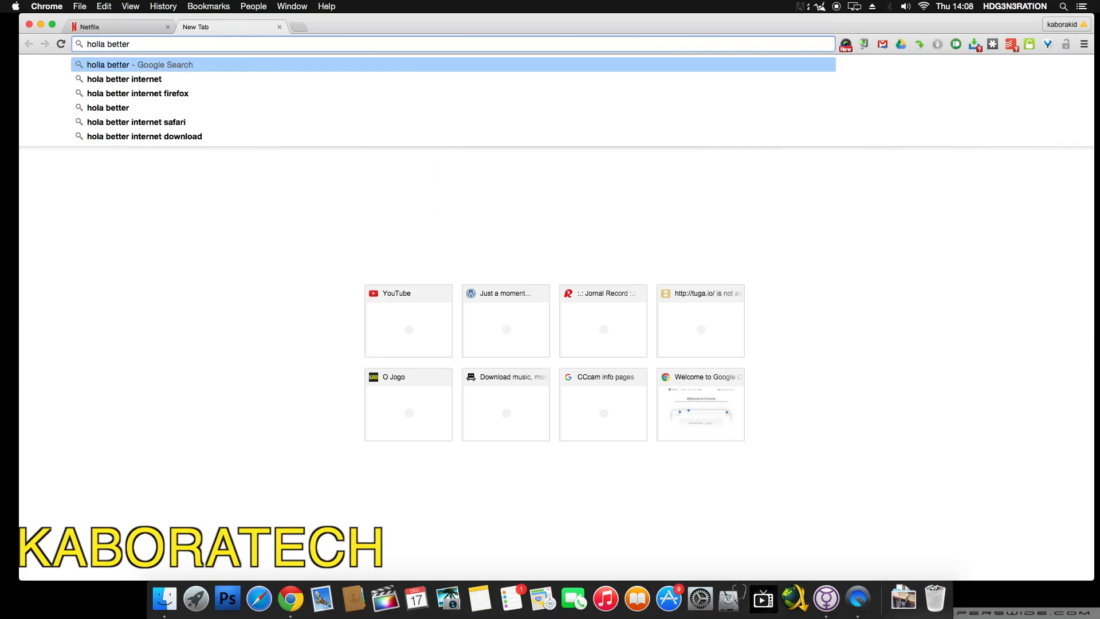
left_click(124, 79)
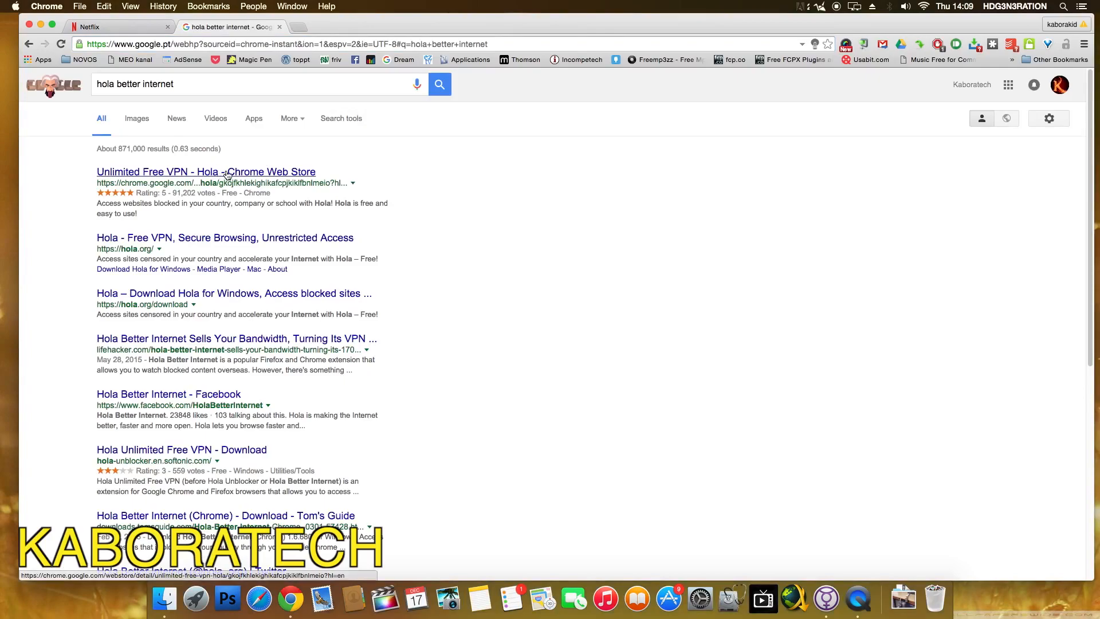
left_click(205, 171)
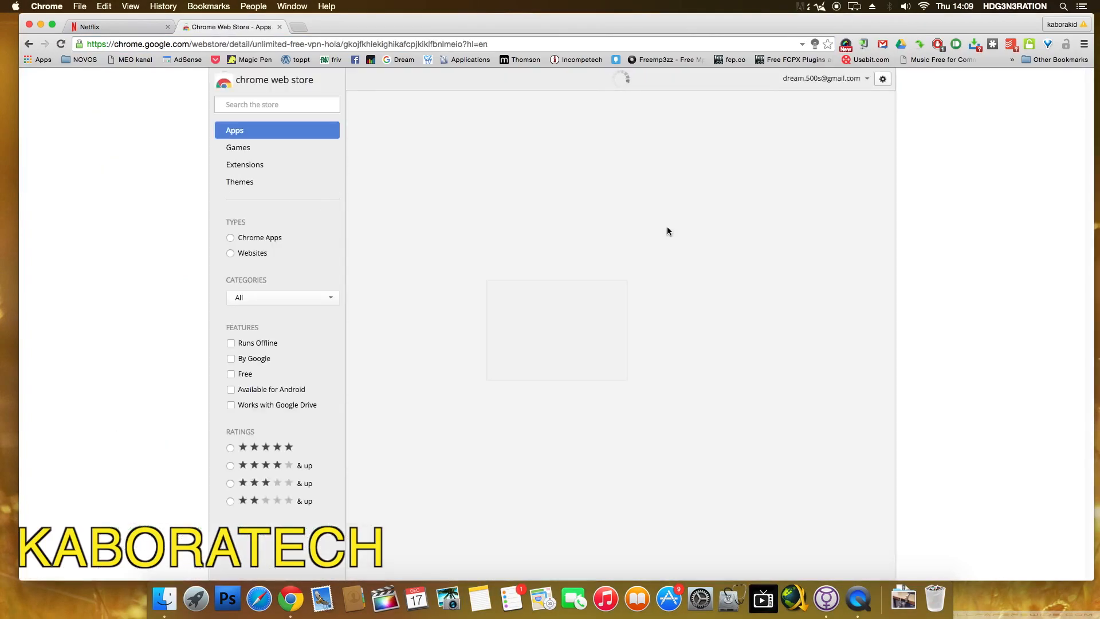
Add the Unlimited Free VPN - Hola extension to Chrome and confirm the install.
left_click(765, 151)
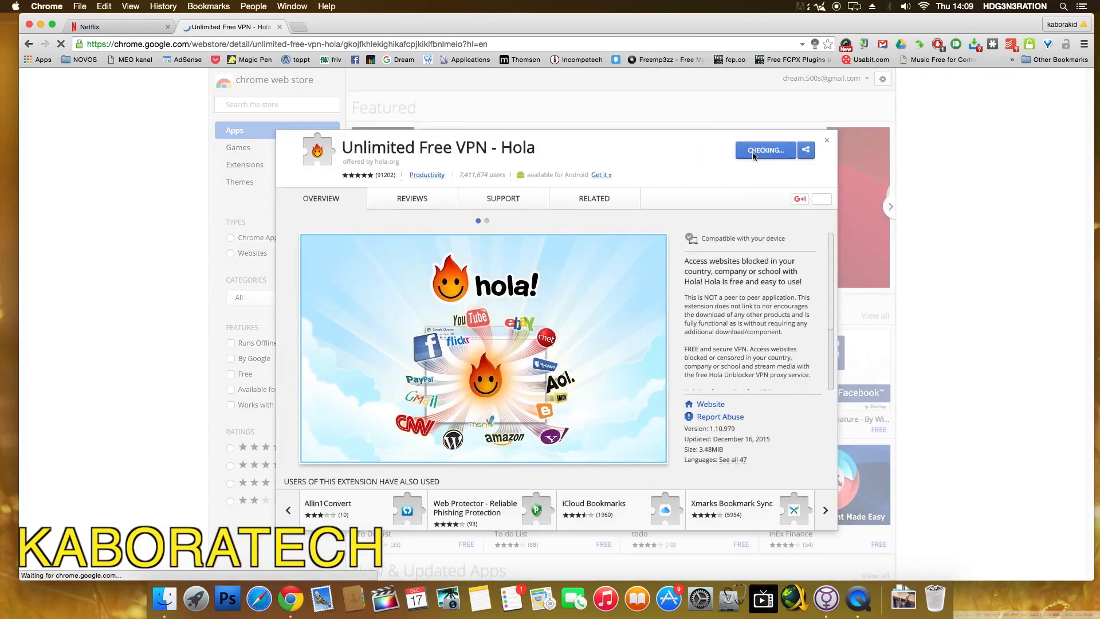
left_click(765, 150)
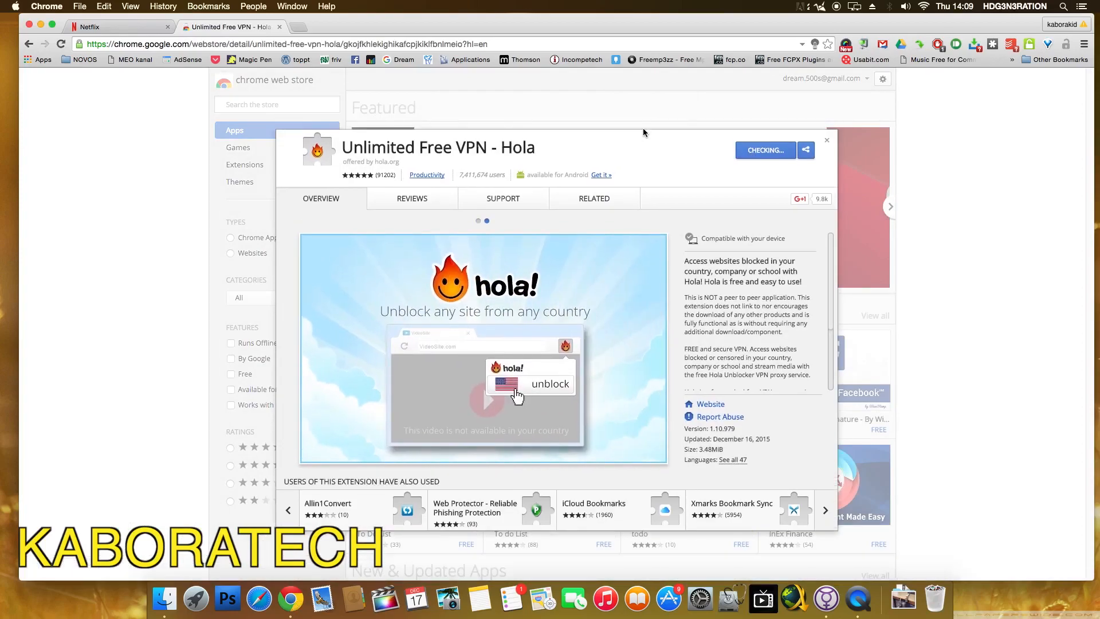
left_click(764, 150)
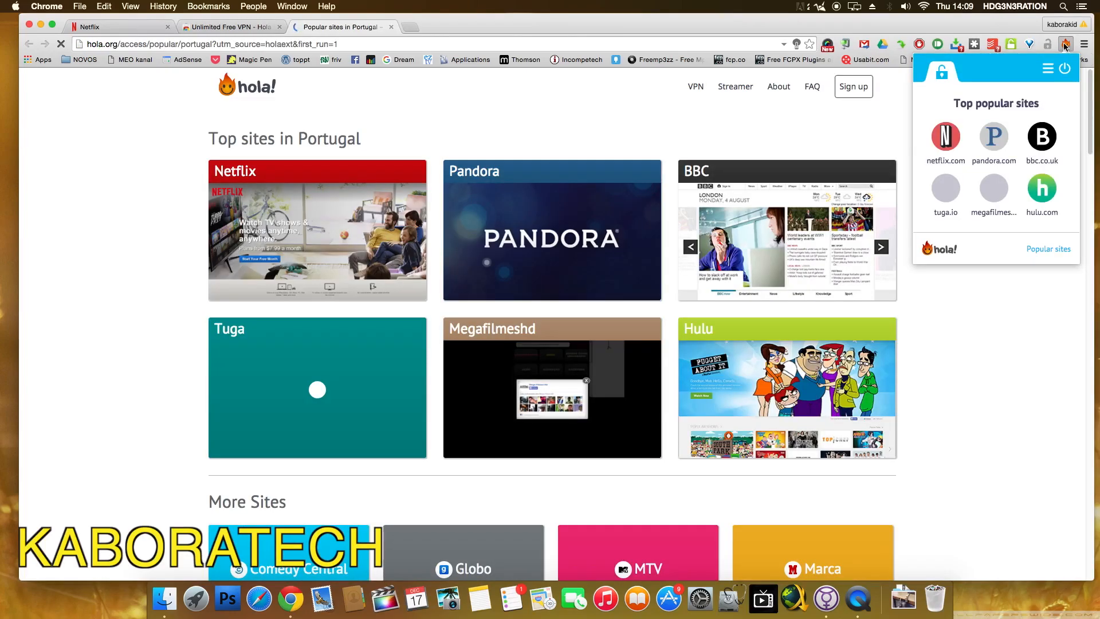
mouse_move(486, 218)
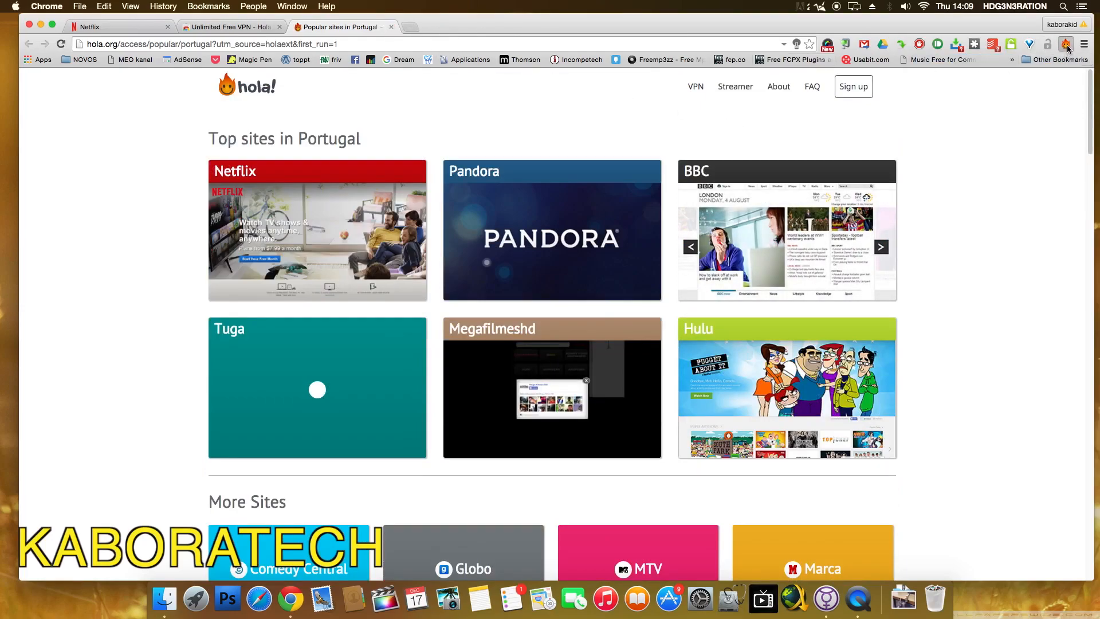
Keep United States selected in the Hola panel and load Netflix from hola.org's popular sites.
left_click(1065, 45)
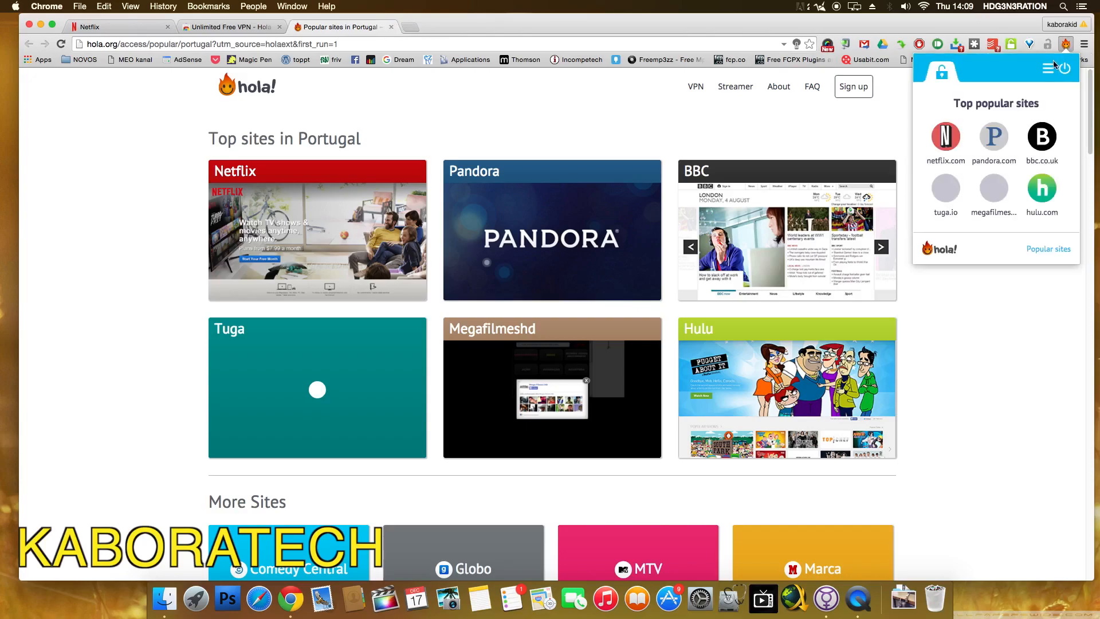
left_click(1066, 69)
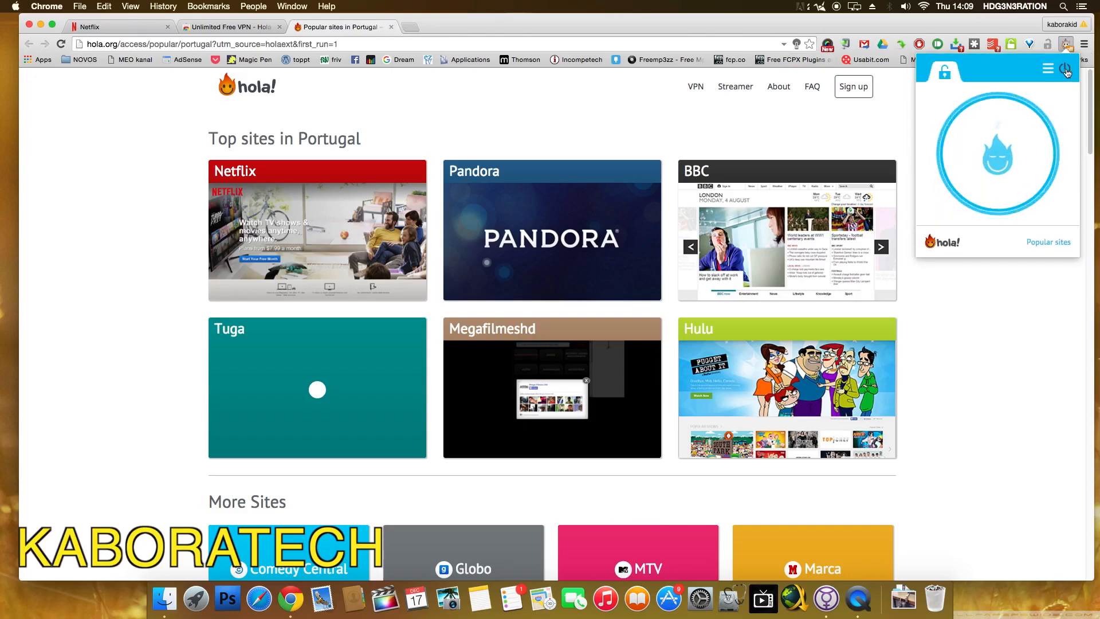
left_click(1064, 70)
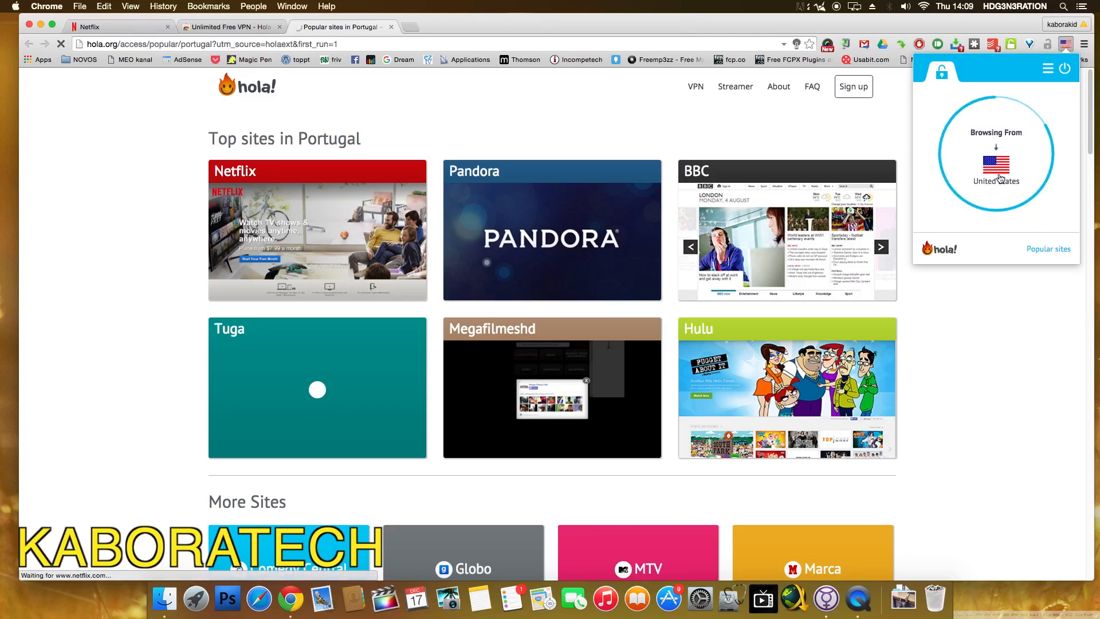
left_click(316, 231)
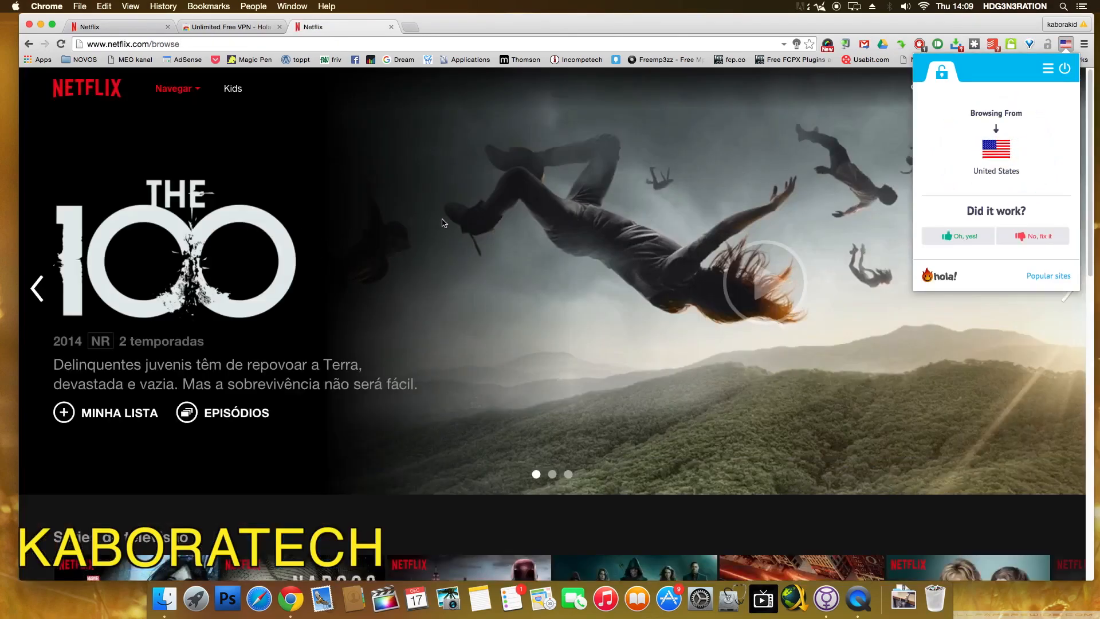
scroll("down", 3)
type("breaking")
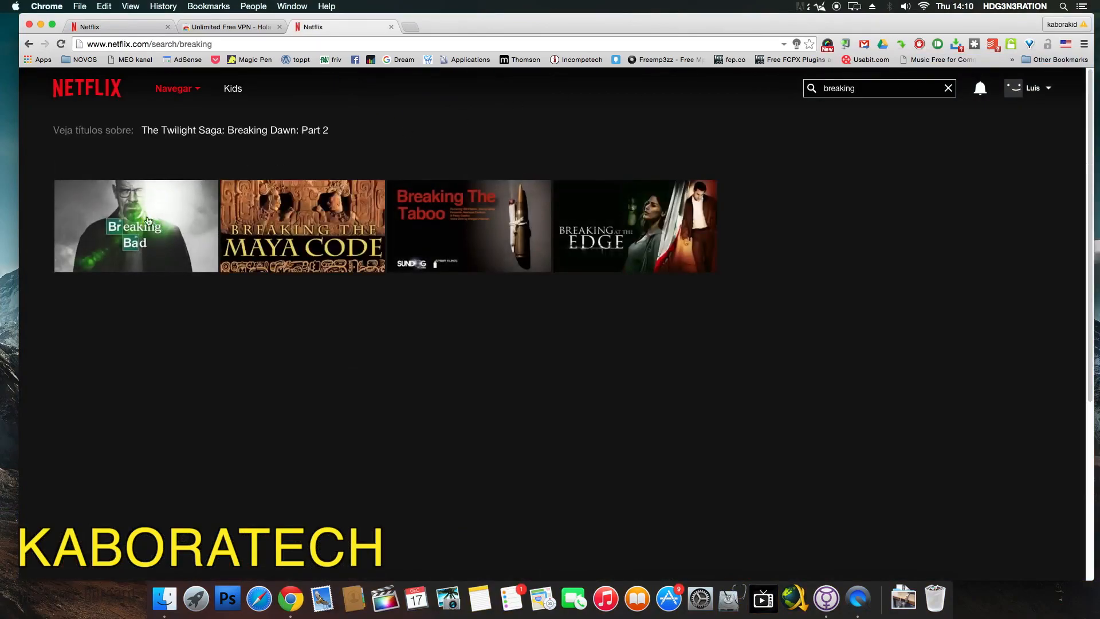
left_click(876, 88)
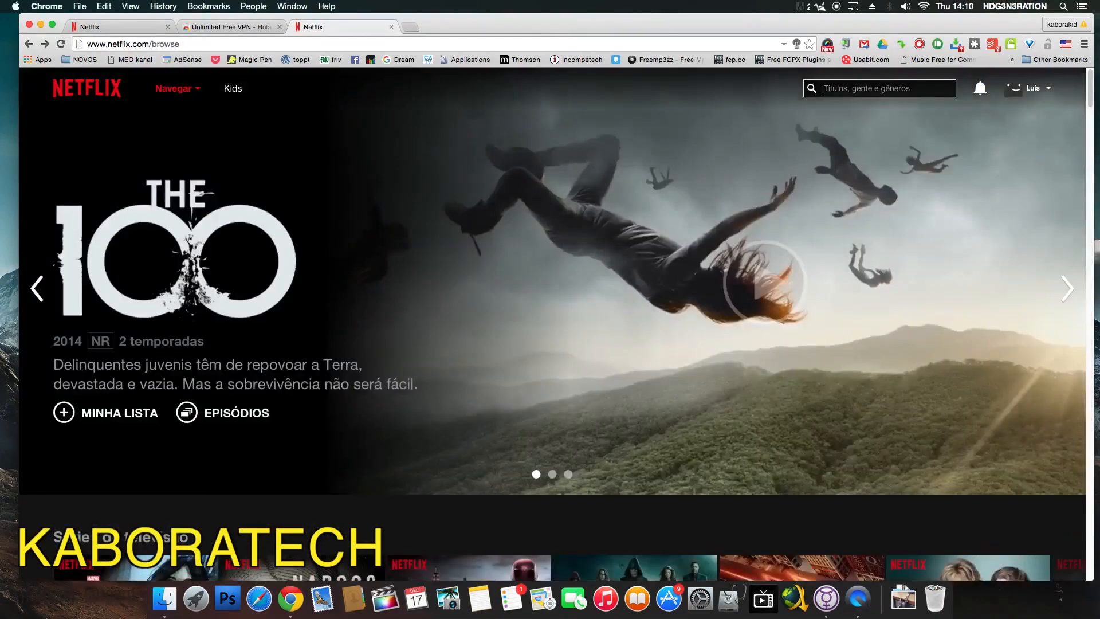
type("lost")
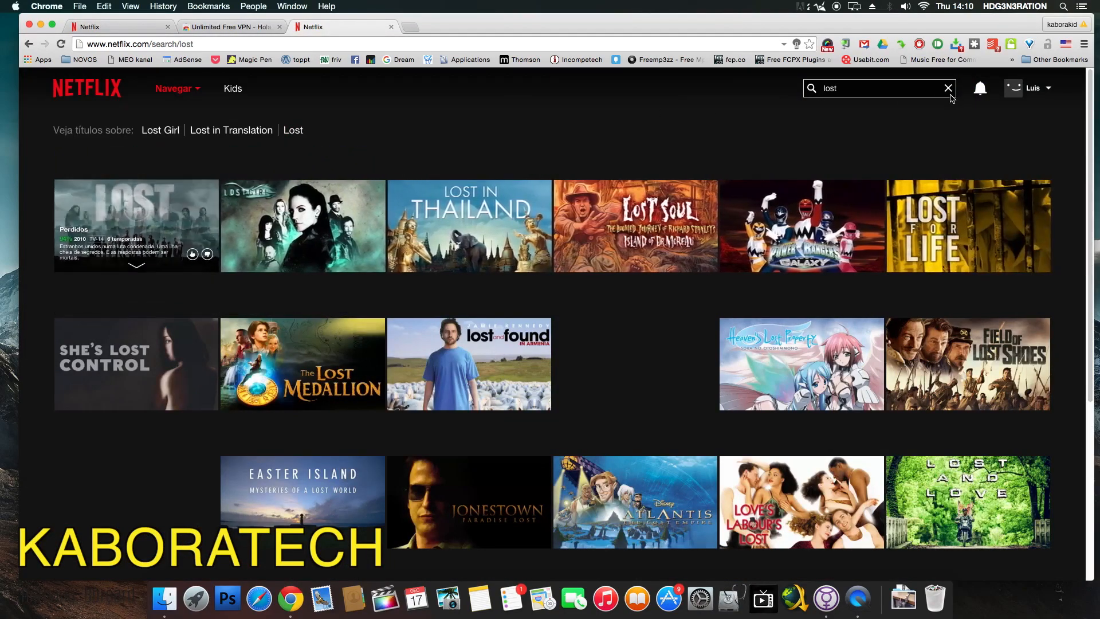
left_click(949, 89)
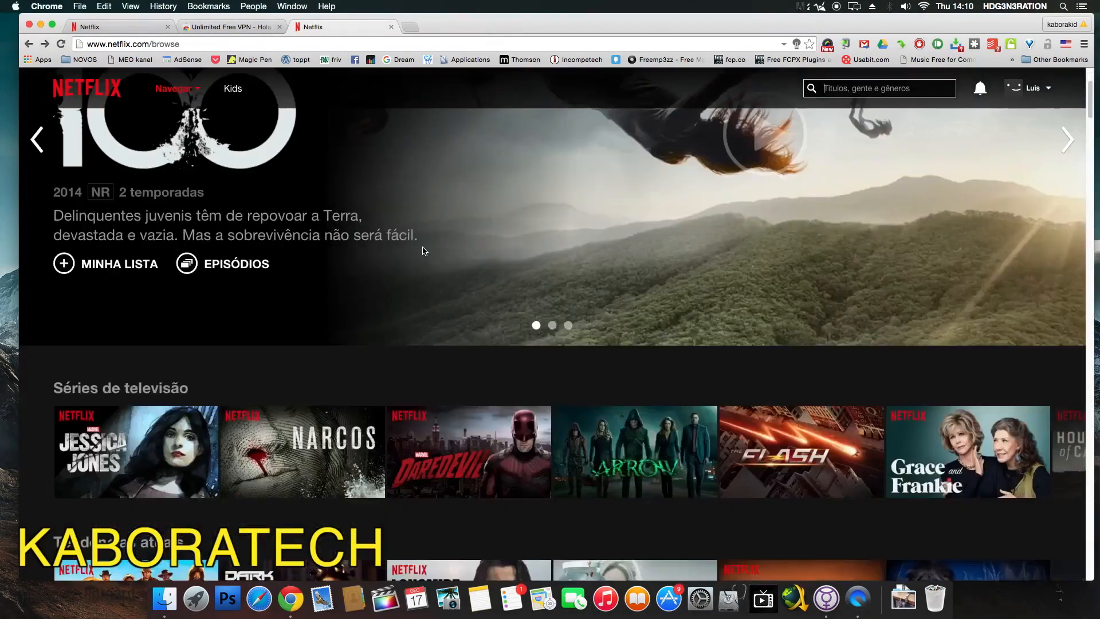
scroll("down", 3)
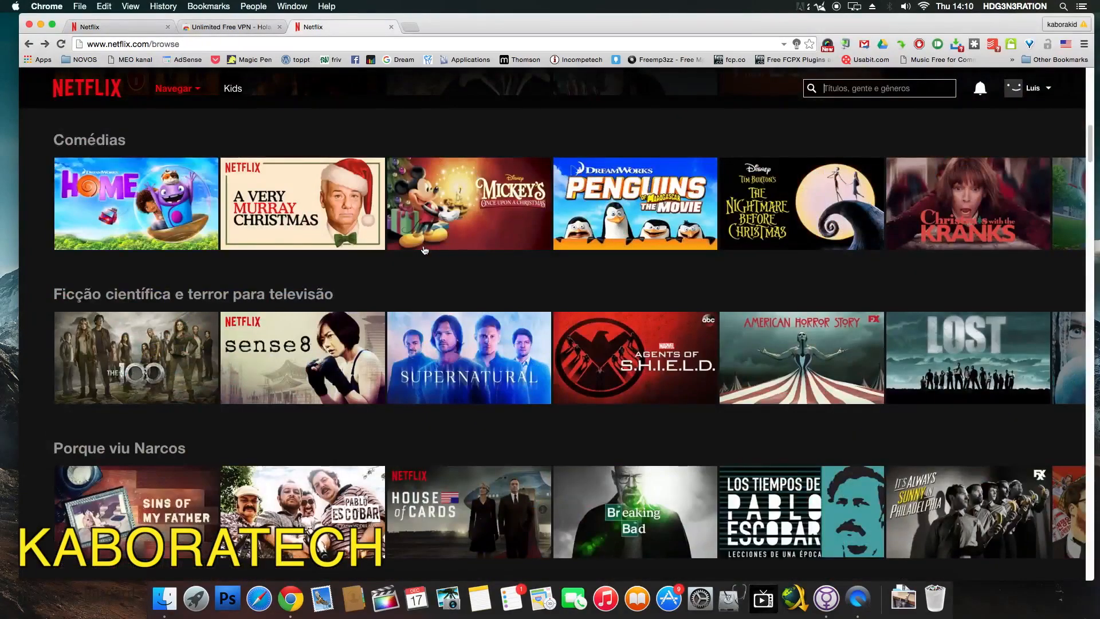
scroll("down", 3)
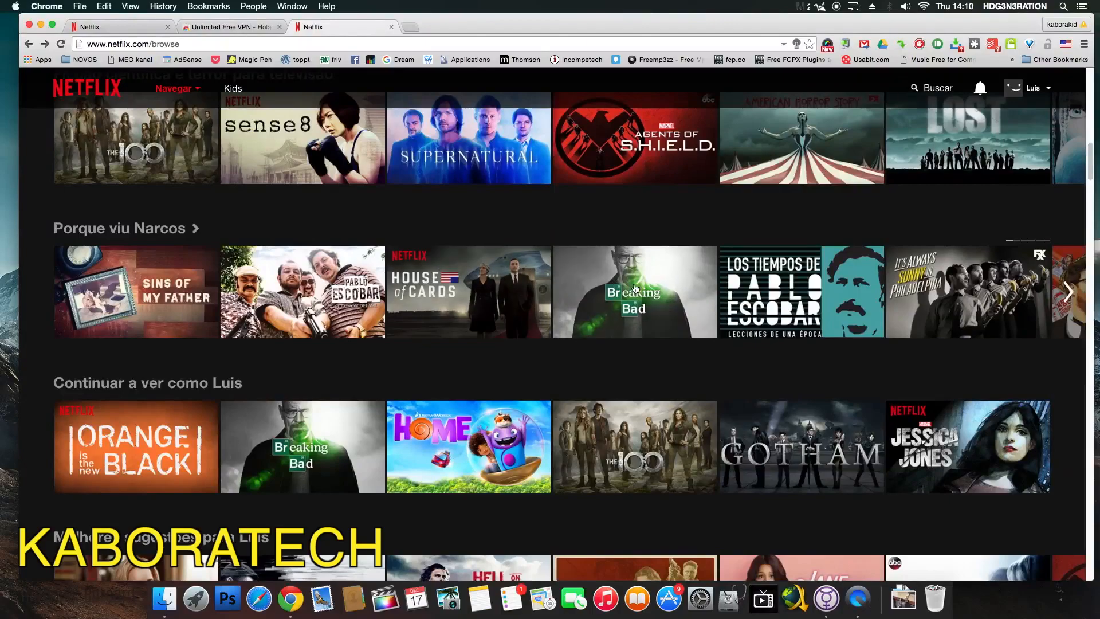
mouse_move(634, 291)
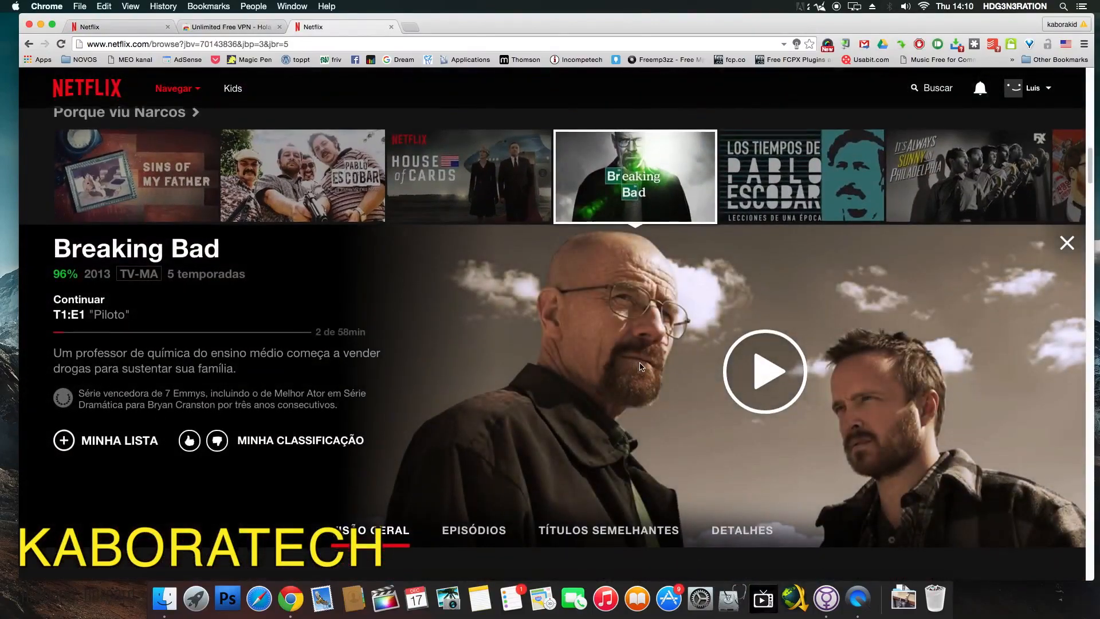
scroll("down", 3)
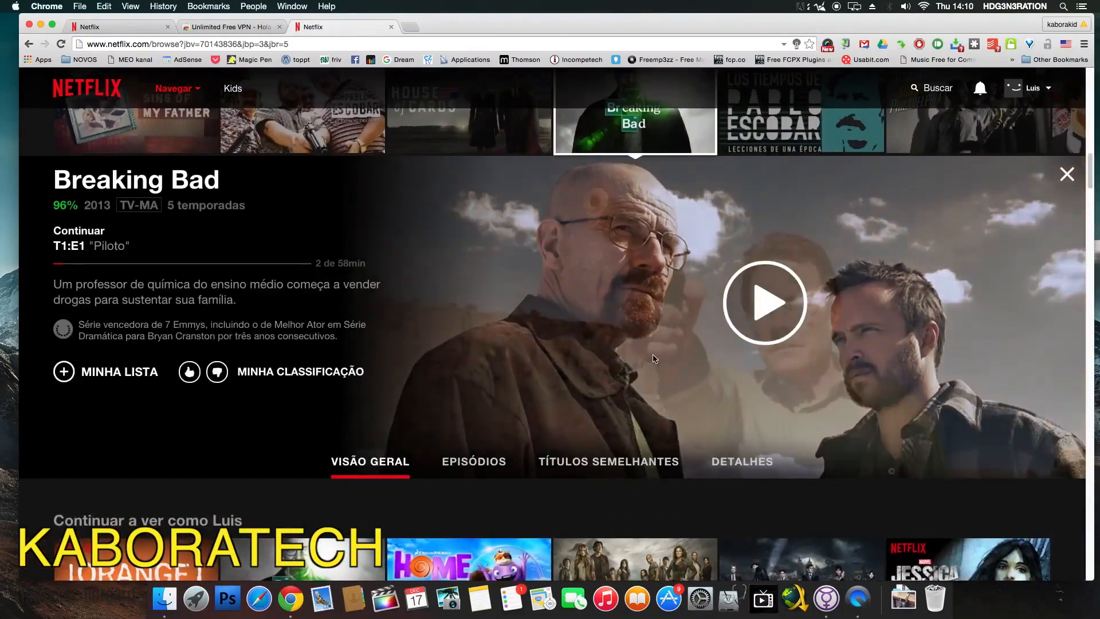
left_click(1066, 174)
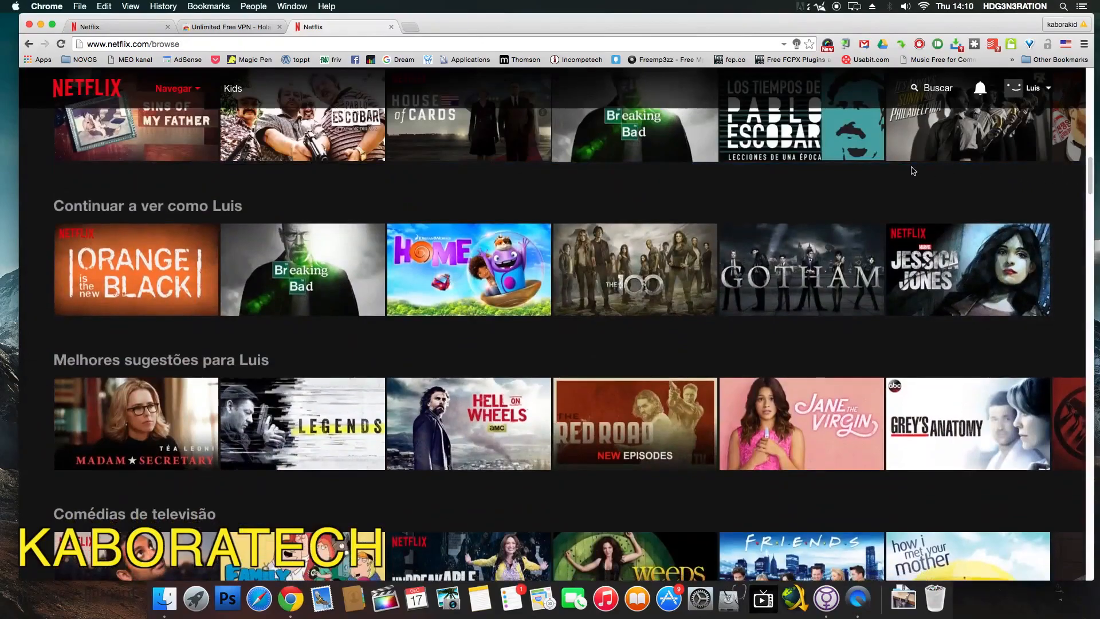
scroll("down", 3)
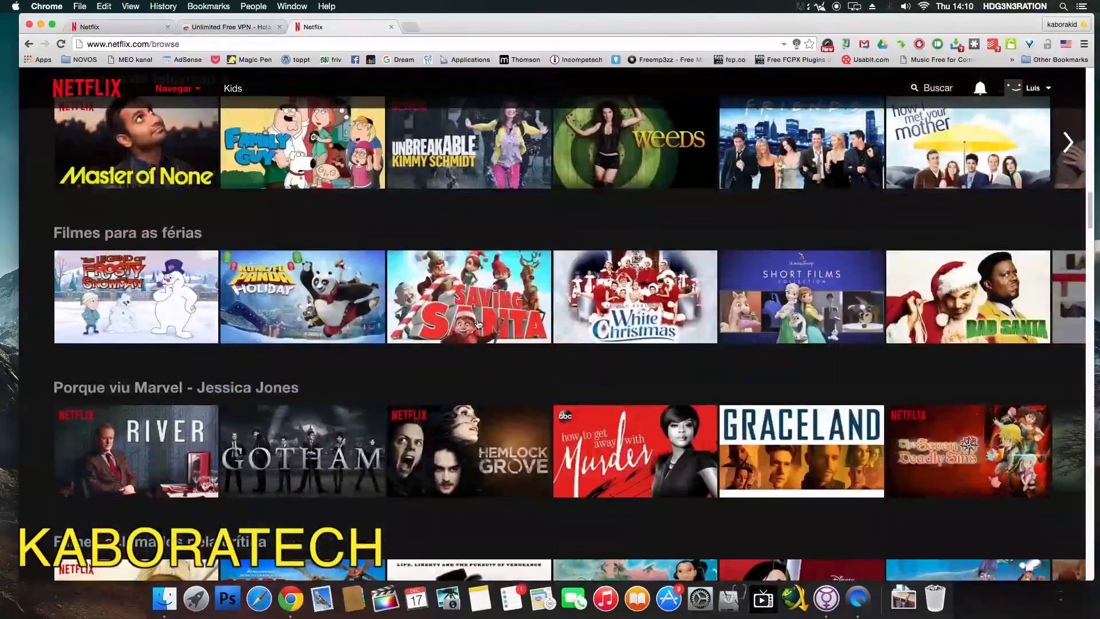
scroll("down", 3)
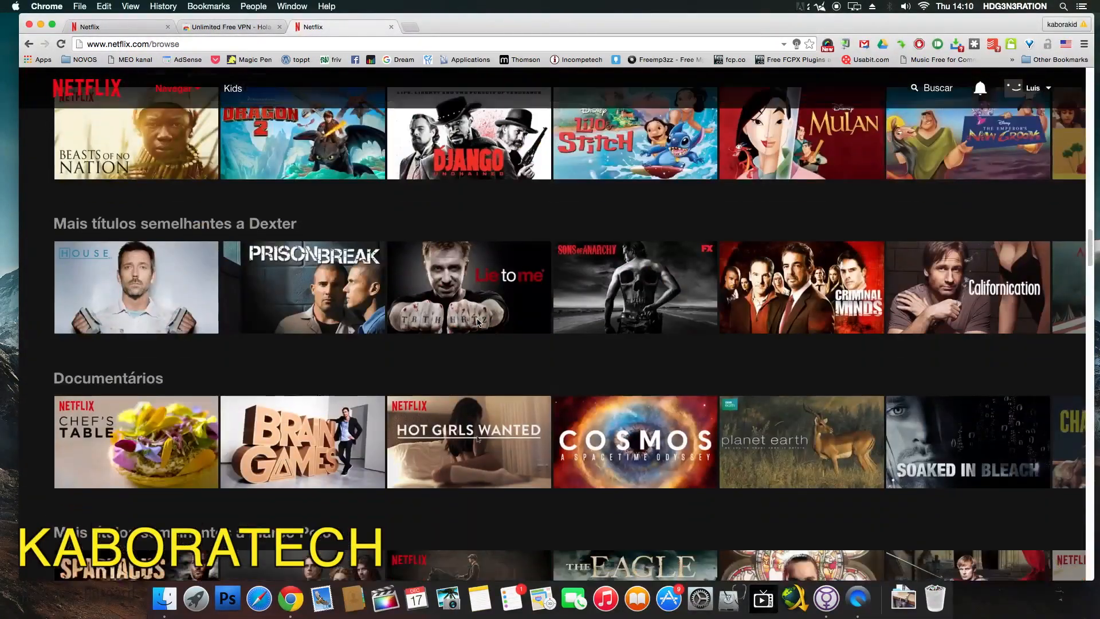
scroll("down", 3)
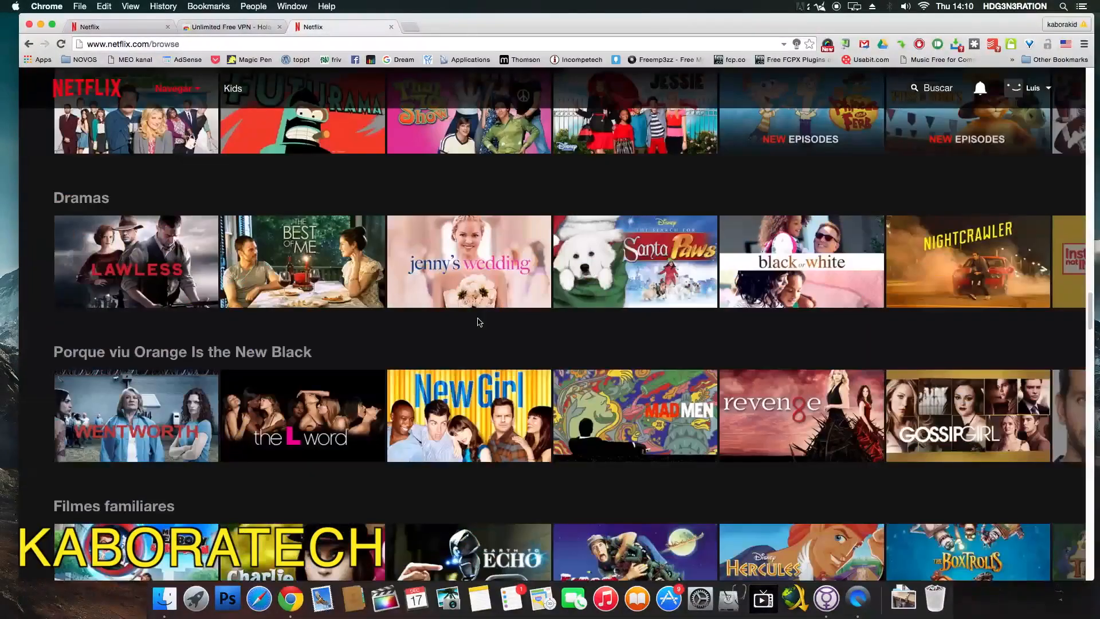
scroll("down", 3)
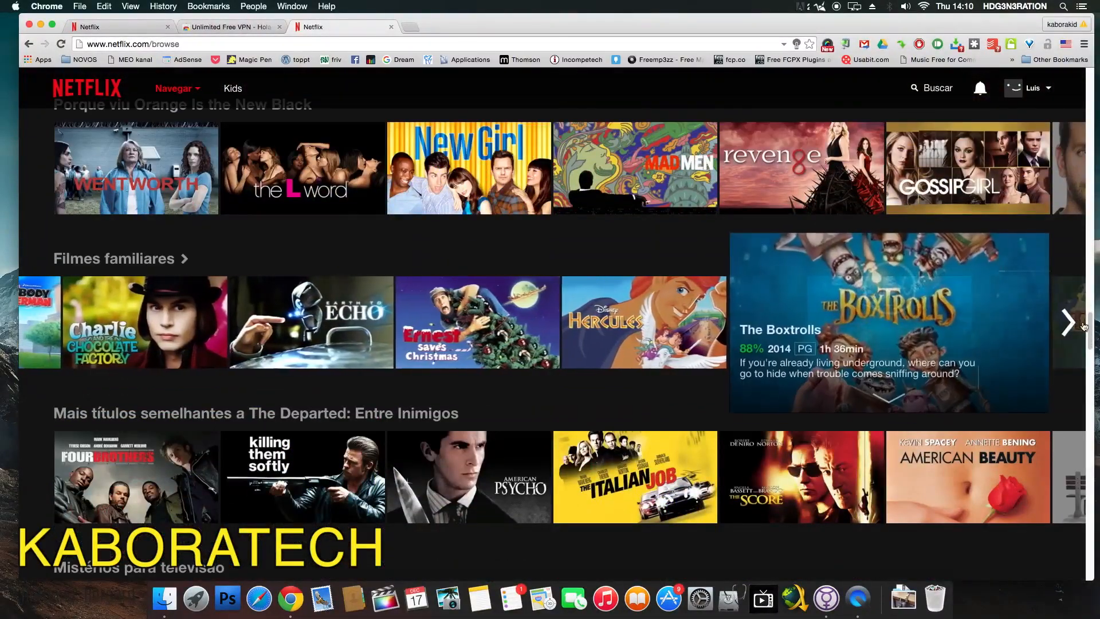
scroll("down", 3)
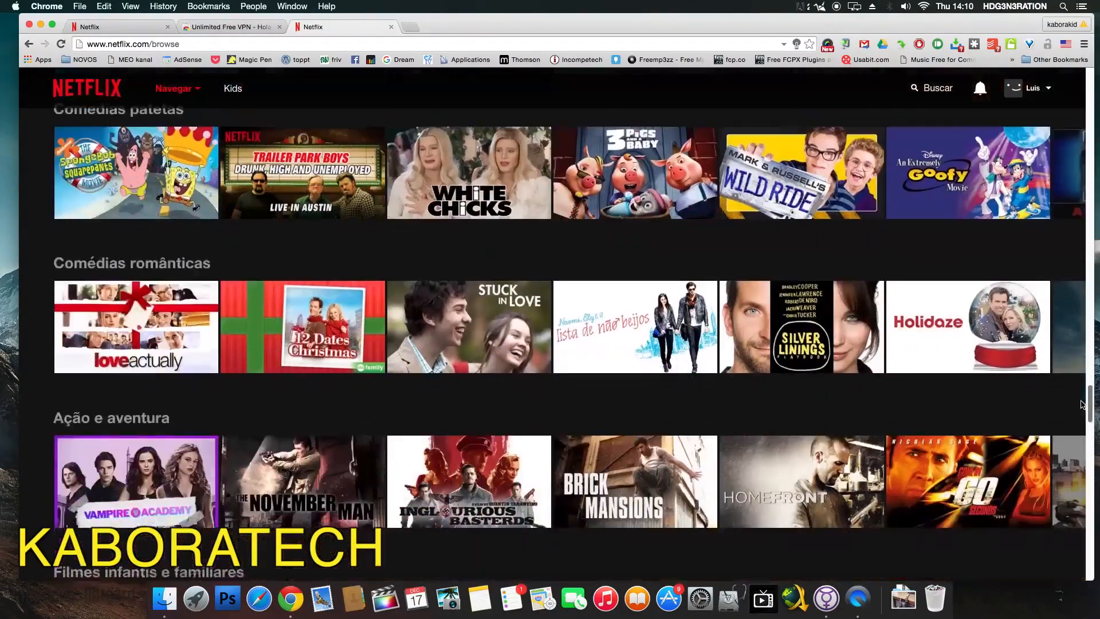
scroll("down", 3)
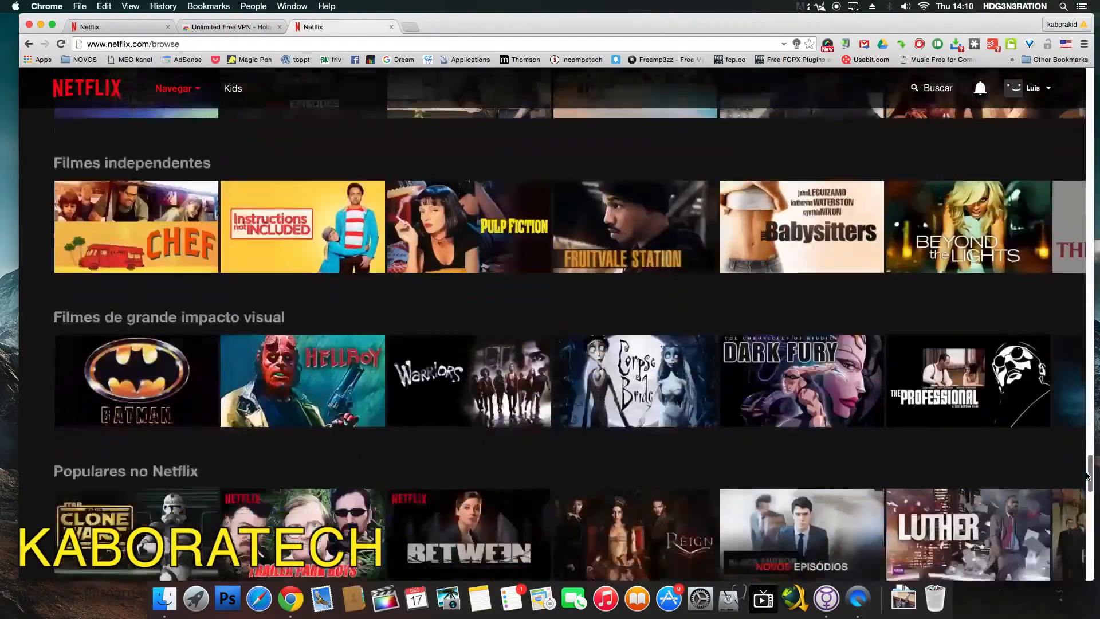
scroll("down", 3)
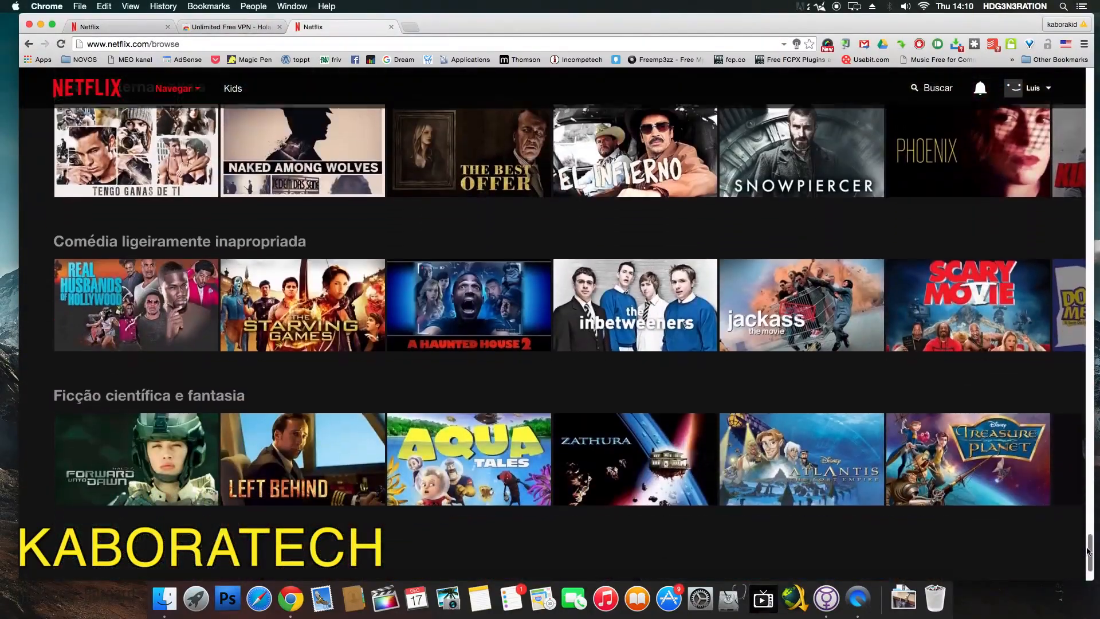
scroll("down", 3)
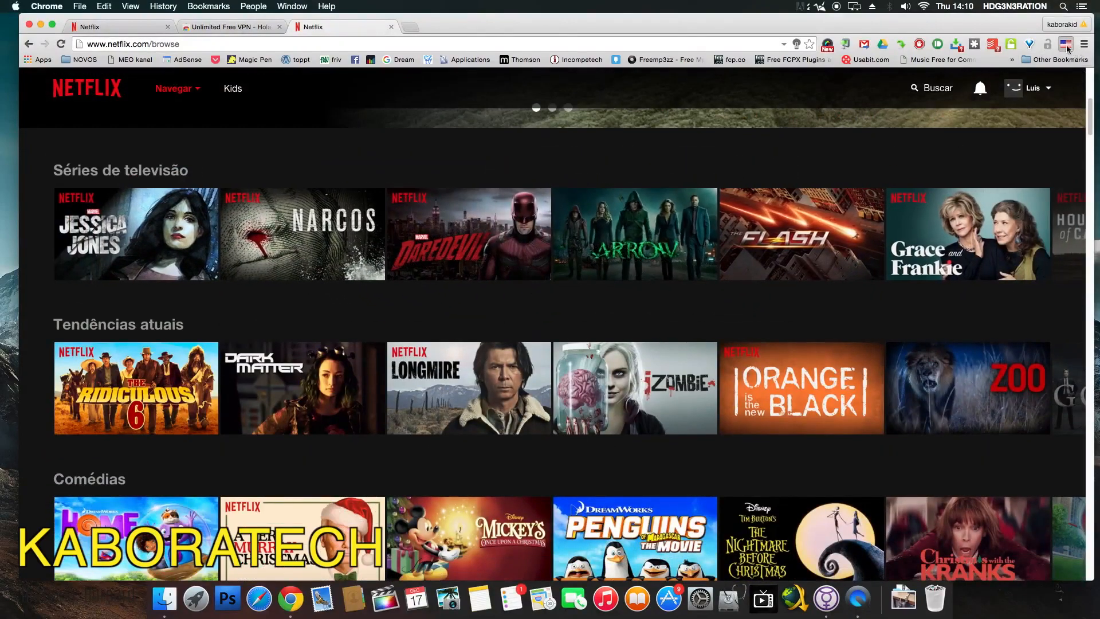
Turn Hola off from its toolbar panel and scroll the reloaded local Netflix catalogue.
left_click(1067, 45)
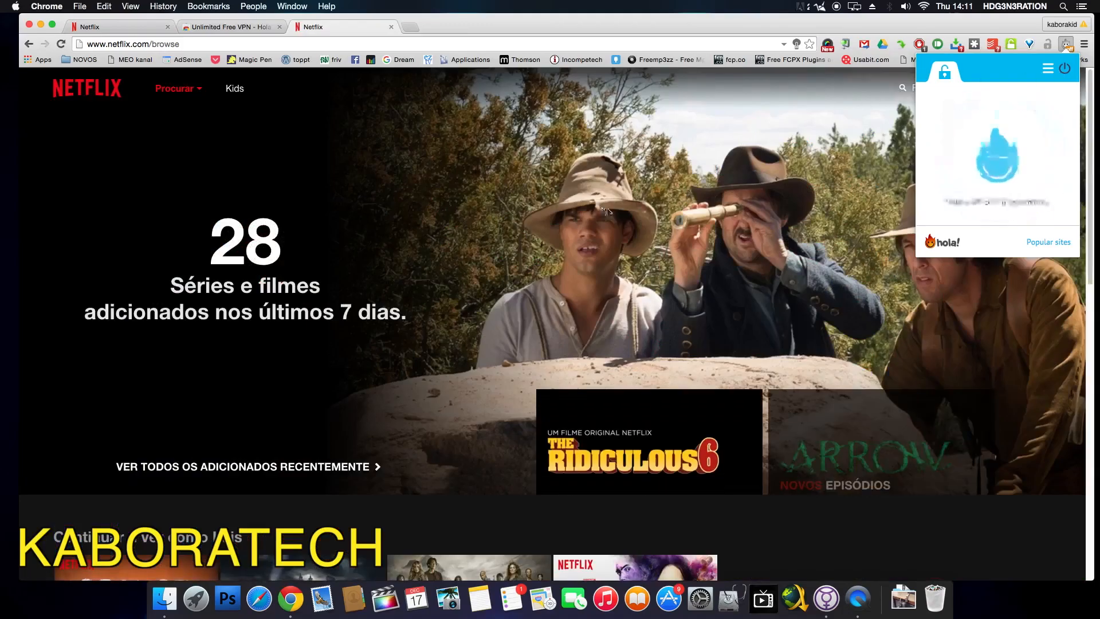
scroll("down", 3)
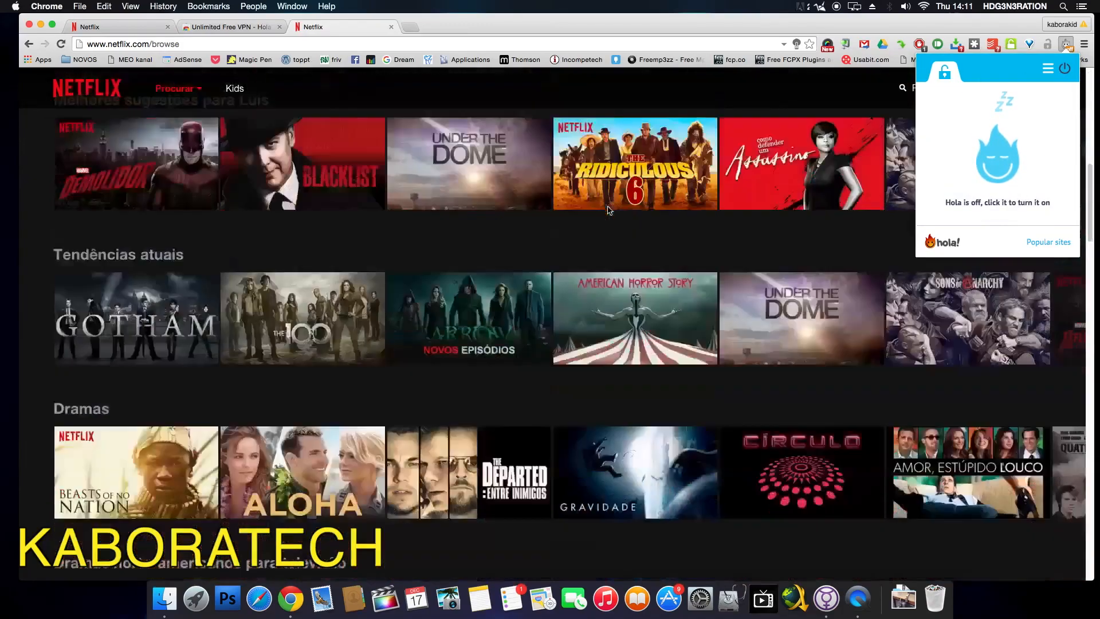
scroll("down", 3)
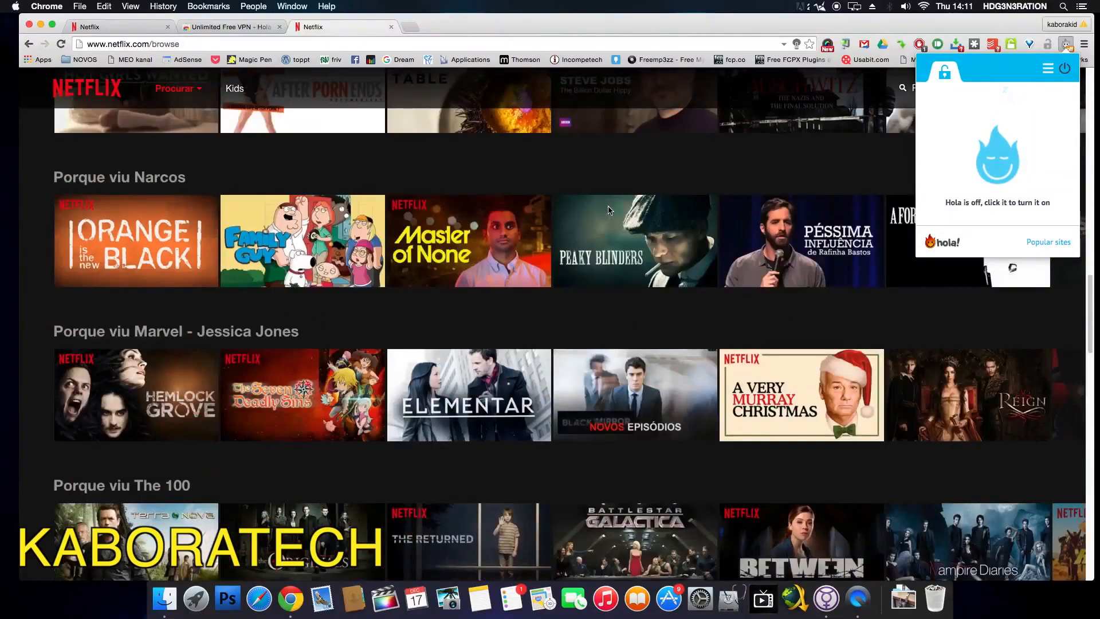